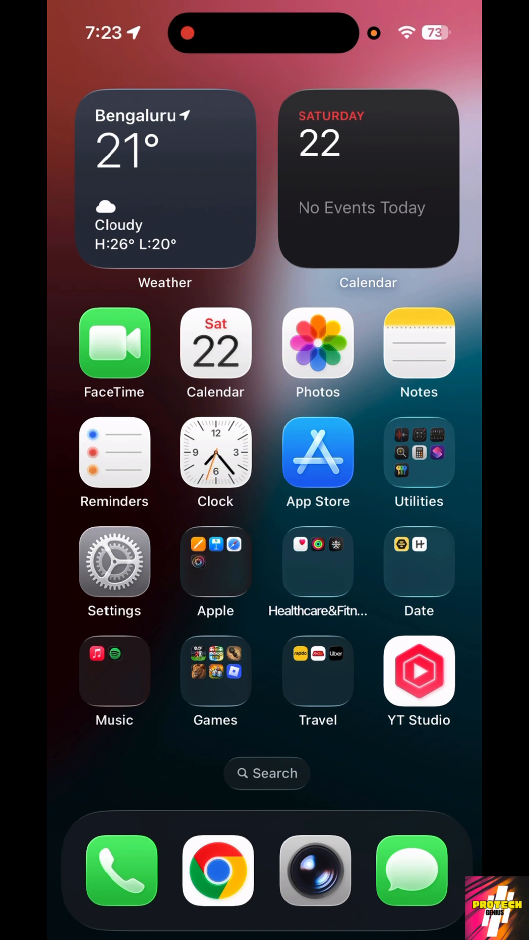
Leave Software Update for Wallpaper and begin a new blank lock screen and home screen pair
{"action": "scroll", "scroll_direction": "left", "scroll_amount": 3}
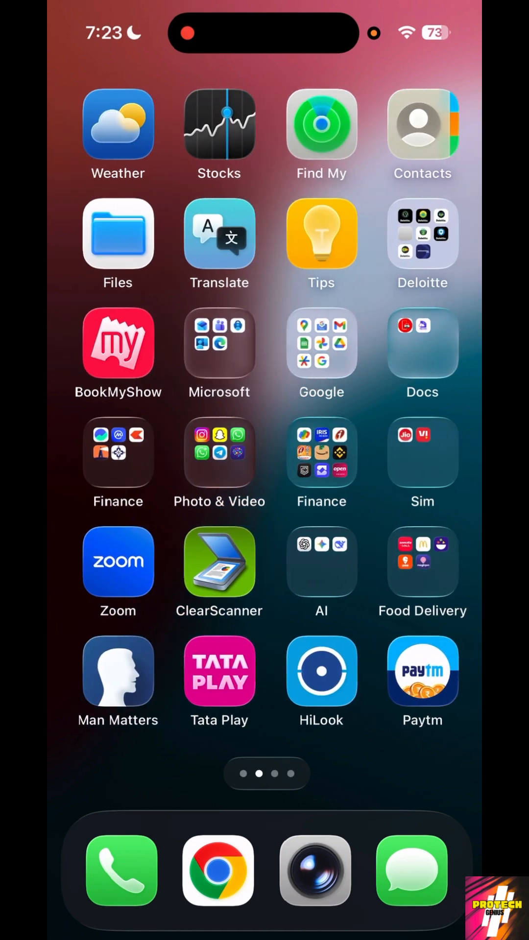
{"action": "scroll", "scroll_direction": "left", "scroll_amount": 3}
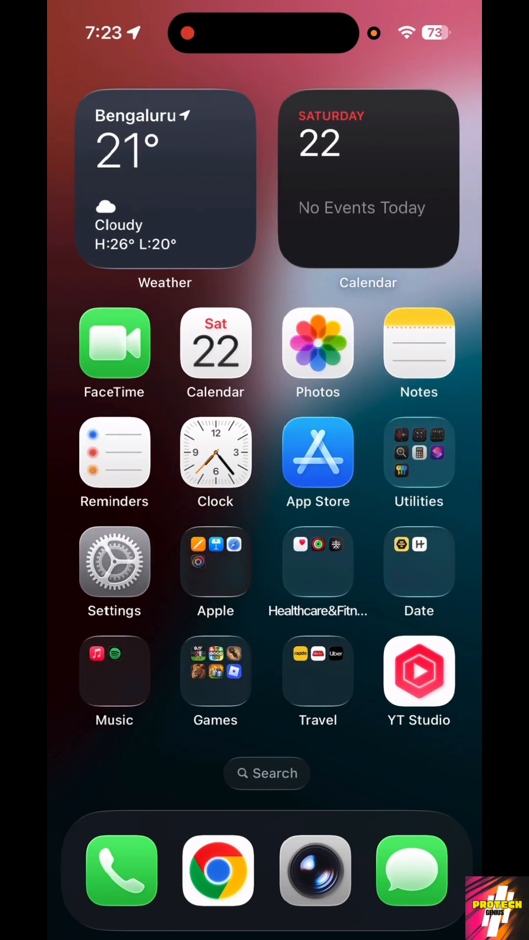
{"action": "scroll", "scroll_direction": "left", "scroll_amount": 3}
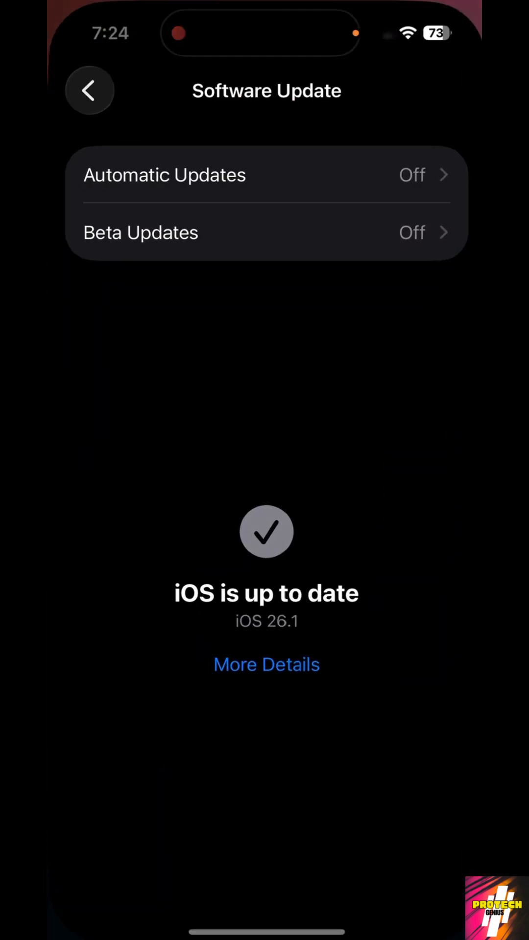
{"action": "left_click", "coordinate": [88, 91]}
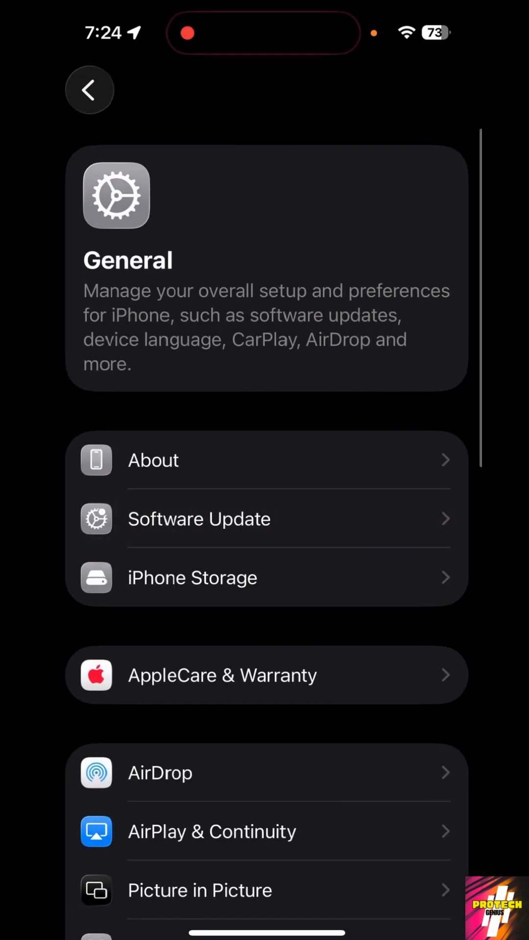
{"action": "left_click", "coordinate": [89, 90]}
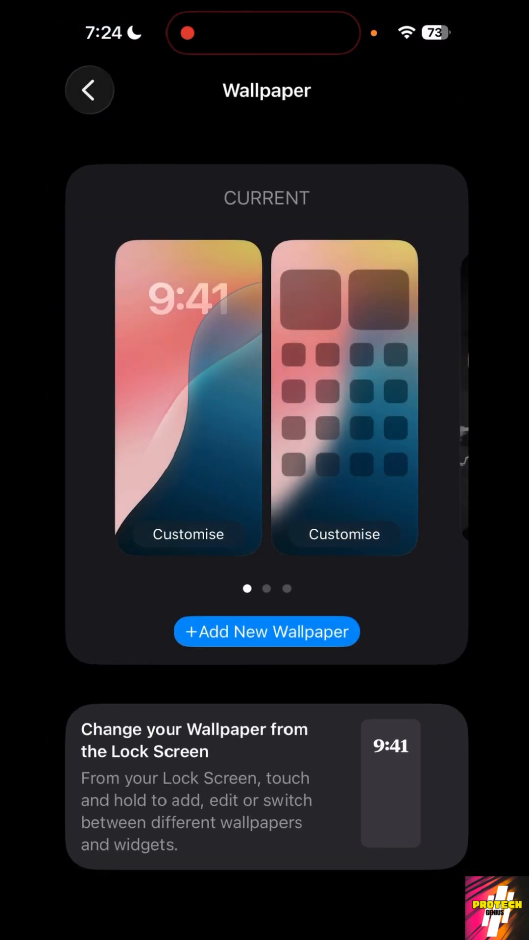
{"action": "left_click", "coordinate": [266, 631]}
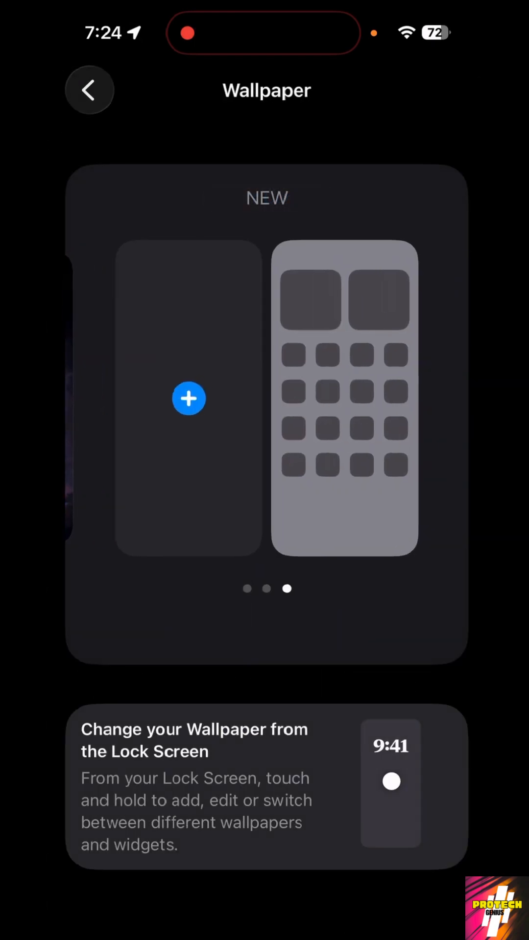
{"action": "left_click", "coordinate": [189, 398]}
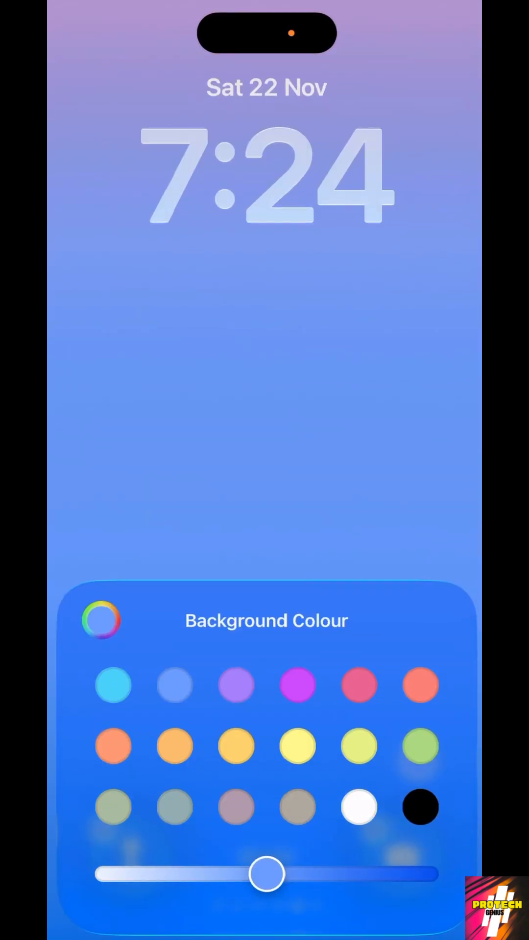
Set the new lock screen's background colour to pure black
{"action": "left_click", "coordinate": [419, 807]}
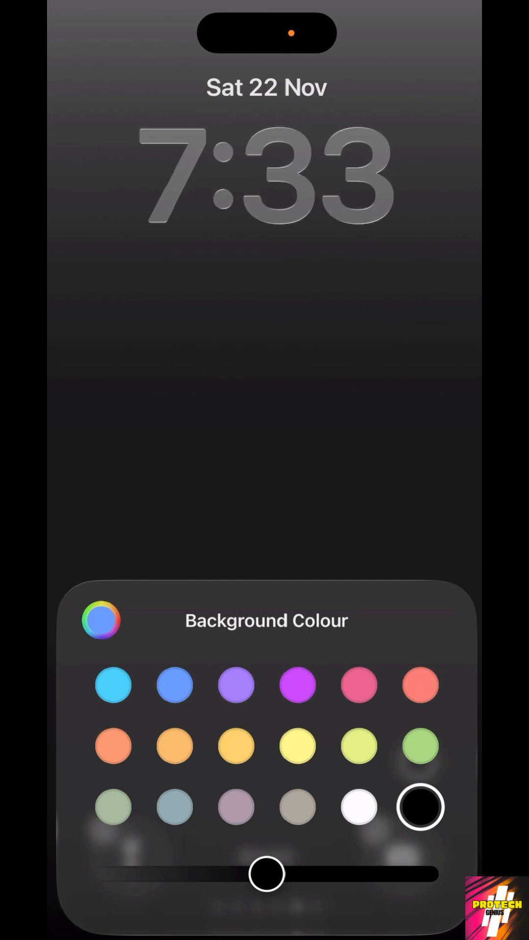
{"action": "left_click_drag", "start_coordinate": [267, 873], "coordinate": [420, 874]}
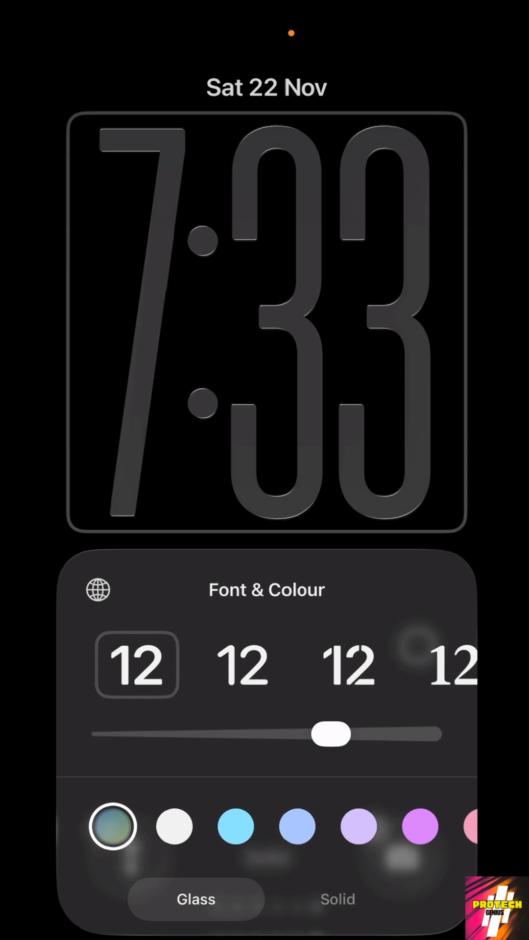
Give the lock screen clock the thinnest weight and a solid finish, then add it
{"action": "left_click_drag", "start_coordinate": [333, 733], "coordinate": [111, 733]}
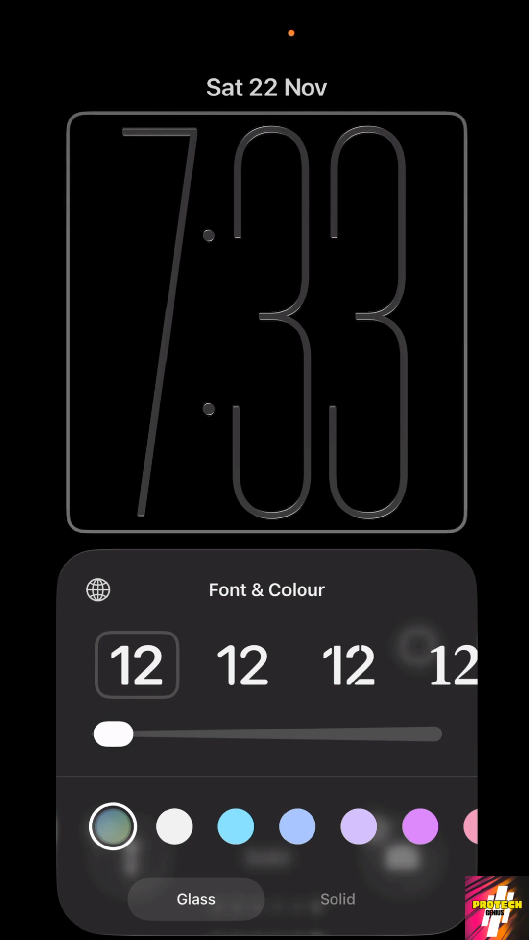
{"action": "left_click", "coordinate": [337, 898]}
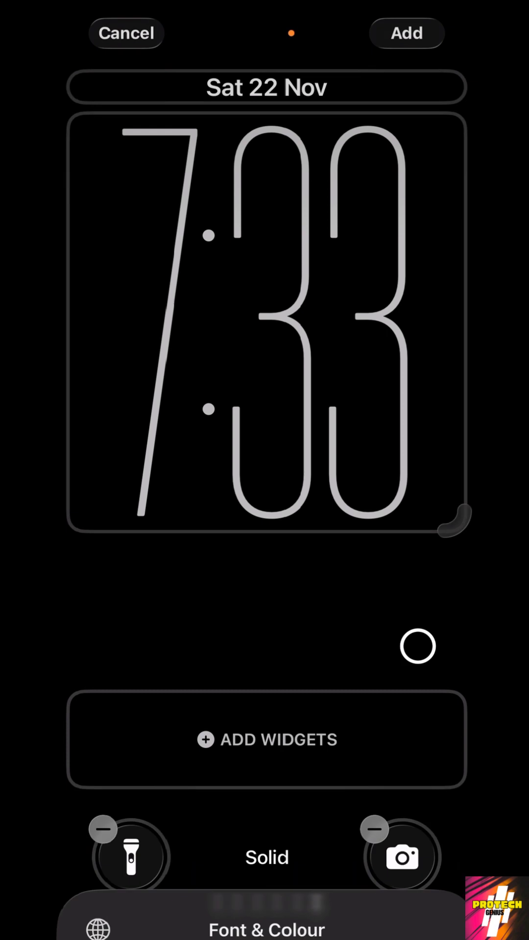
{"action": "left_click", "coordinate": [406, 33]}
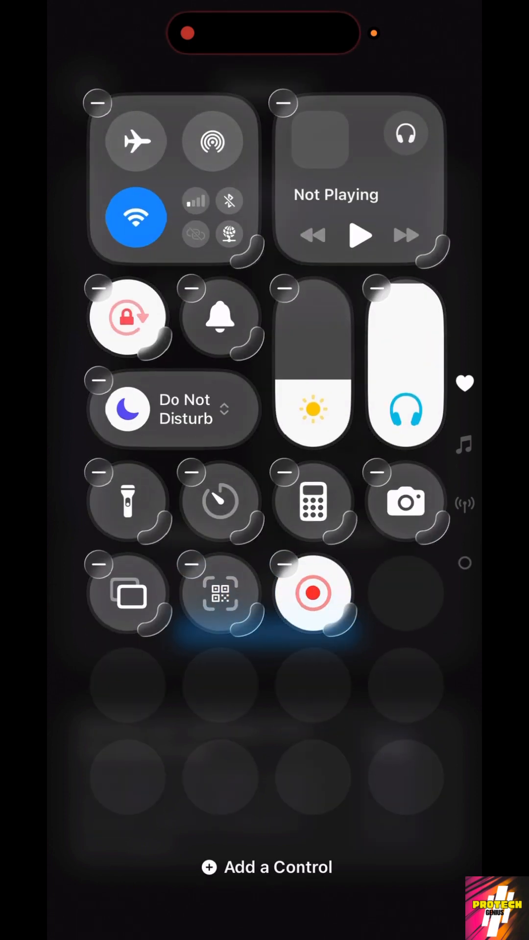
Browse the control gallery down toward Display & Brightness to add Dark Mode
{"action": "left_click", "coordinate": [267, 867]}
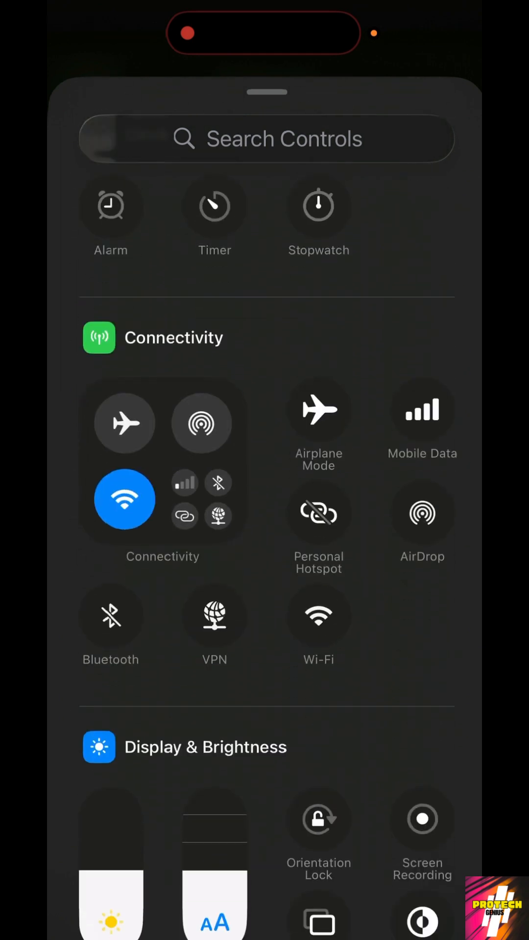
{"action": "scroll", "scroll_direction": "down", "scroll_amount": 3}
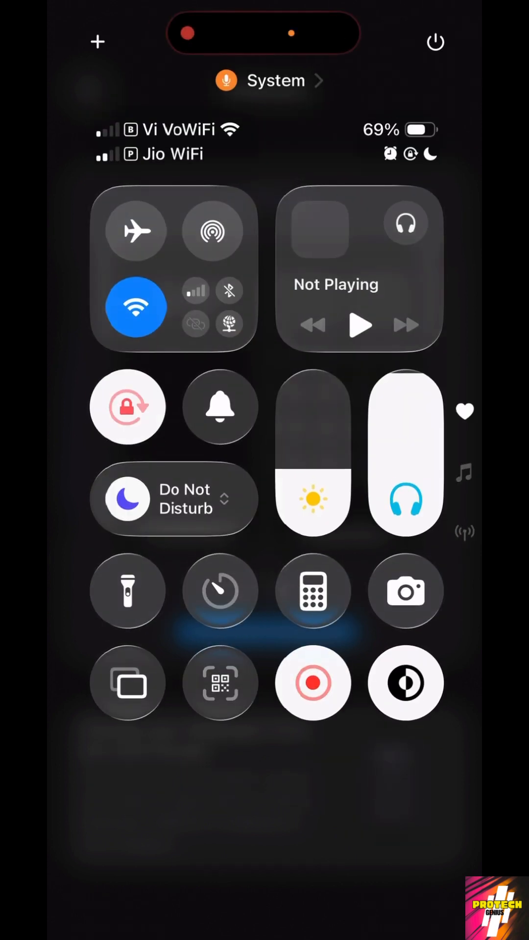
Turn on Dark Mode and start customising the black home screen wallpaper
{"action": "left_click", "coordinate": [406, 683]}
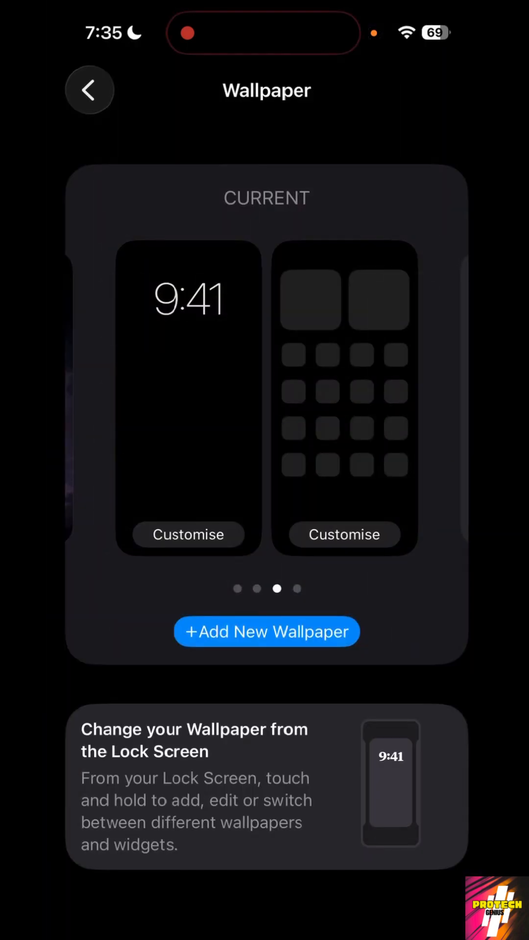
{"action": "left_click", "coordinate": [89, 89]}
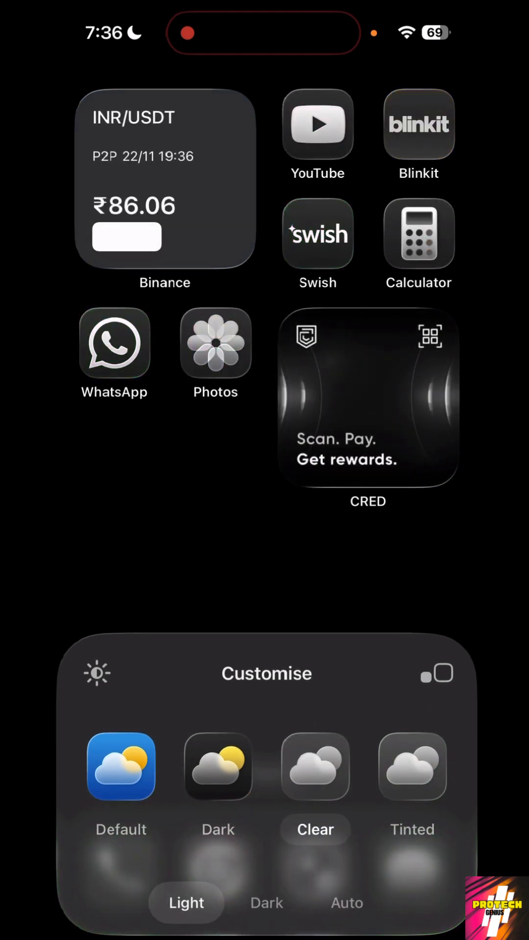
Switch home screen icons to the Clear, Dark style and swipe to the App Library
{"action": "left_click", "coordinate": [266, 902]}
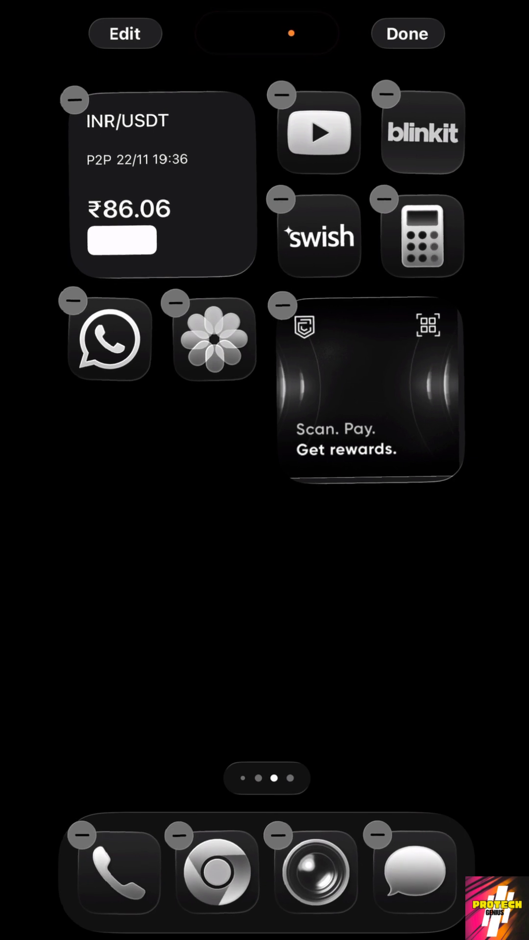
{"action": "left_click", "coordinate": [125, 33]}
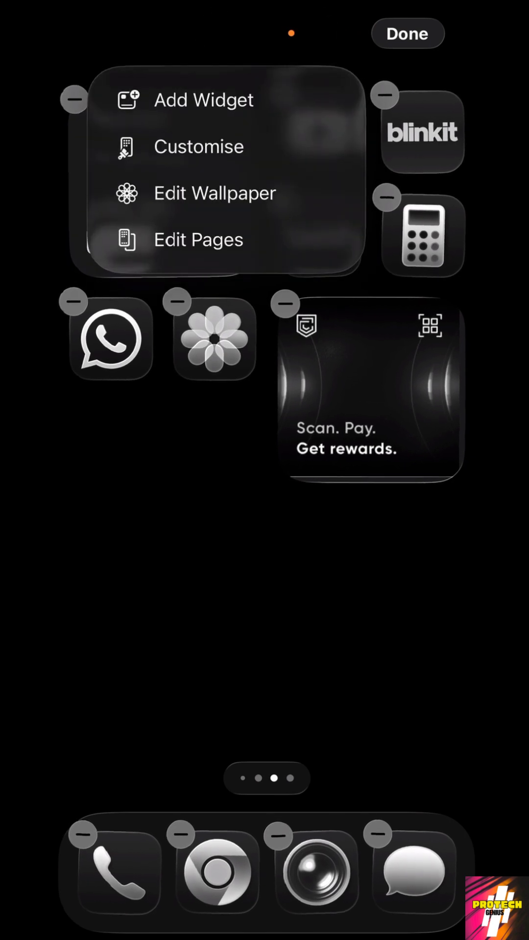
{"action": "left_click", "coordinate": [198, 146]}
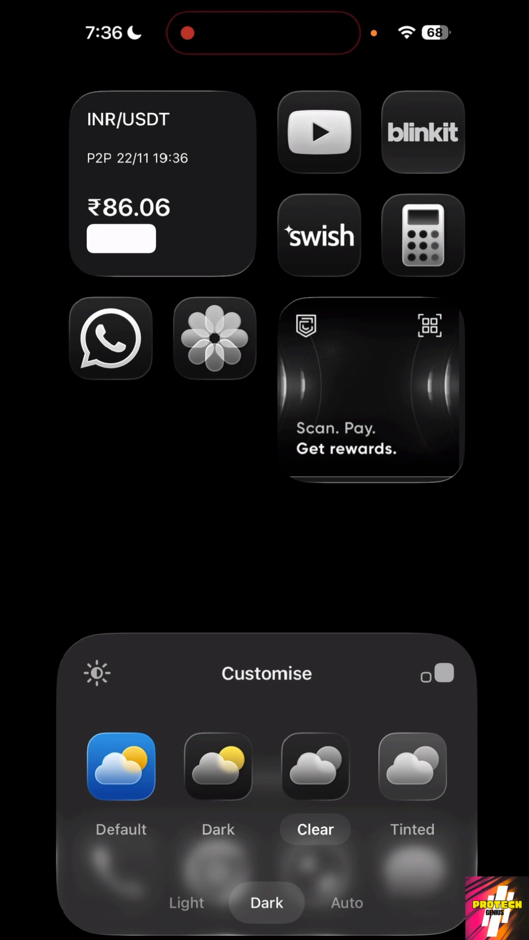
{"action": "scroll", "scroll_direction": "left", "scroll_amount": 3}
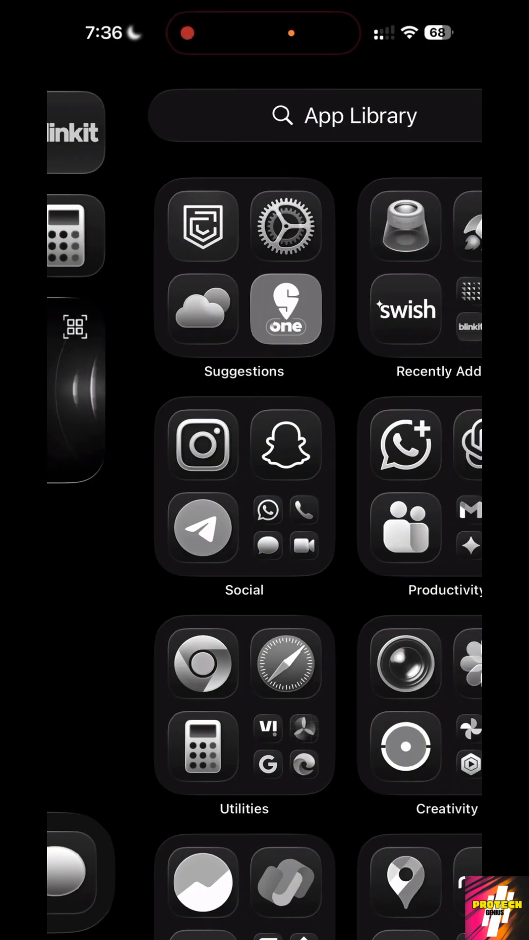